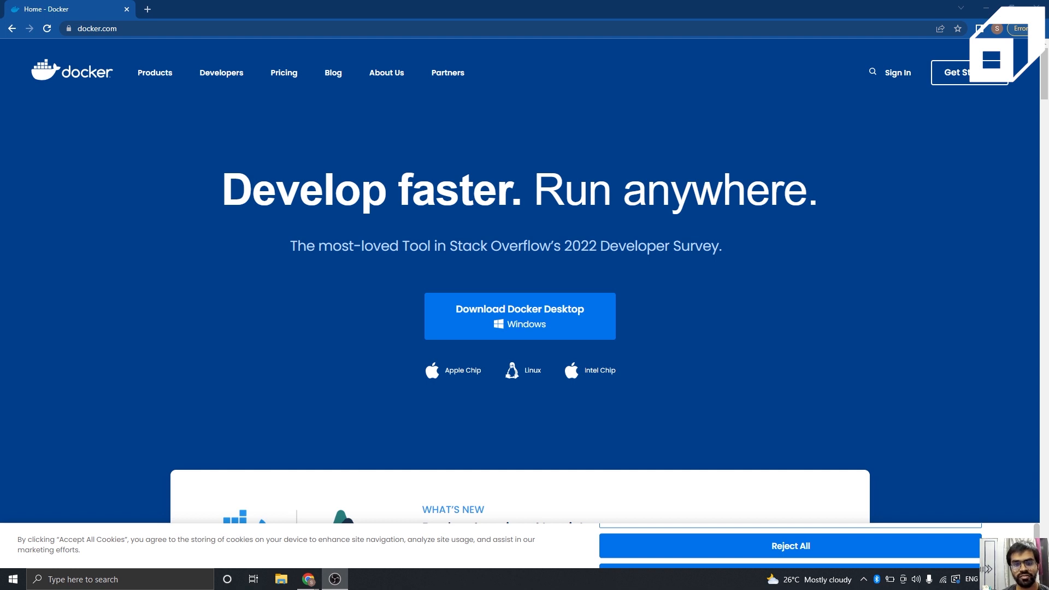
{"action": "mouse_move", "coordinate": [523, 349]}
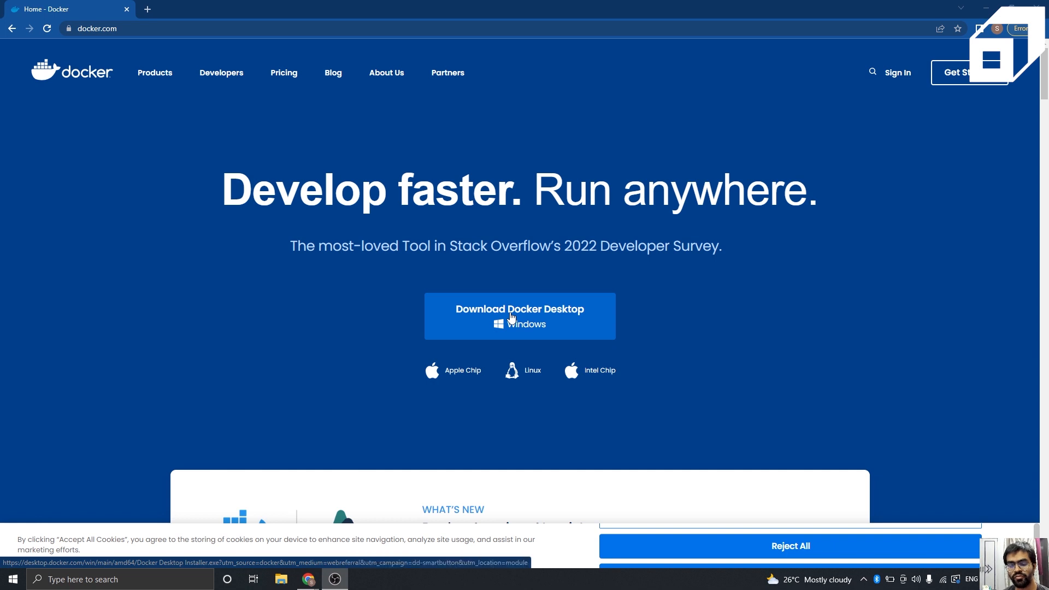
Start downloading the Docker Desktop installer for Windows from docker.com.
{"action": "left_click", "coordinate": [519, 316]}
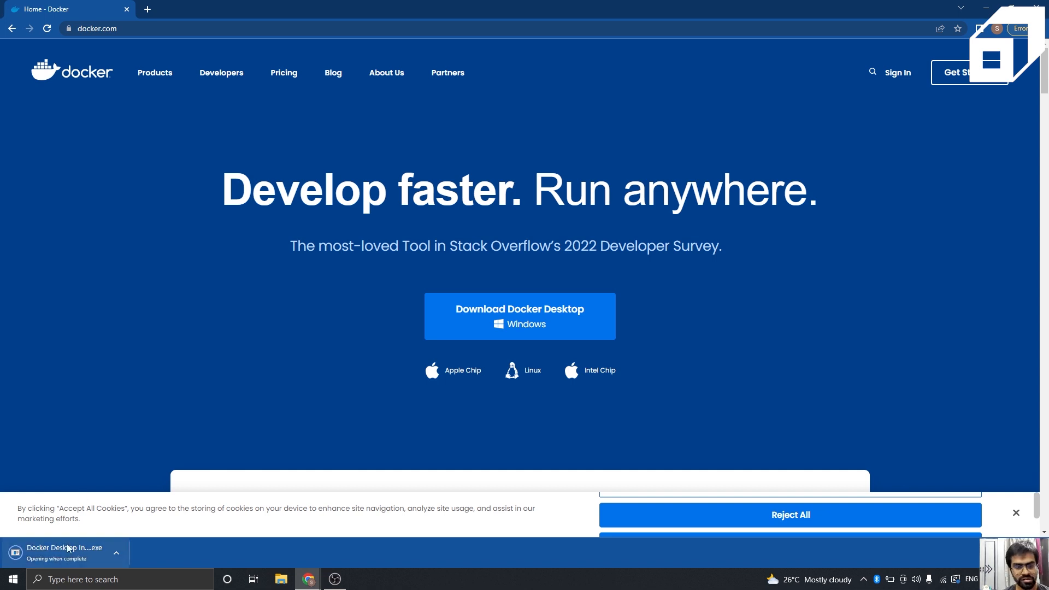
{"action": "mouse_move", "coordinate": [63, 547]}
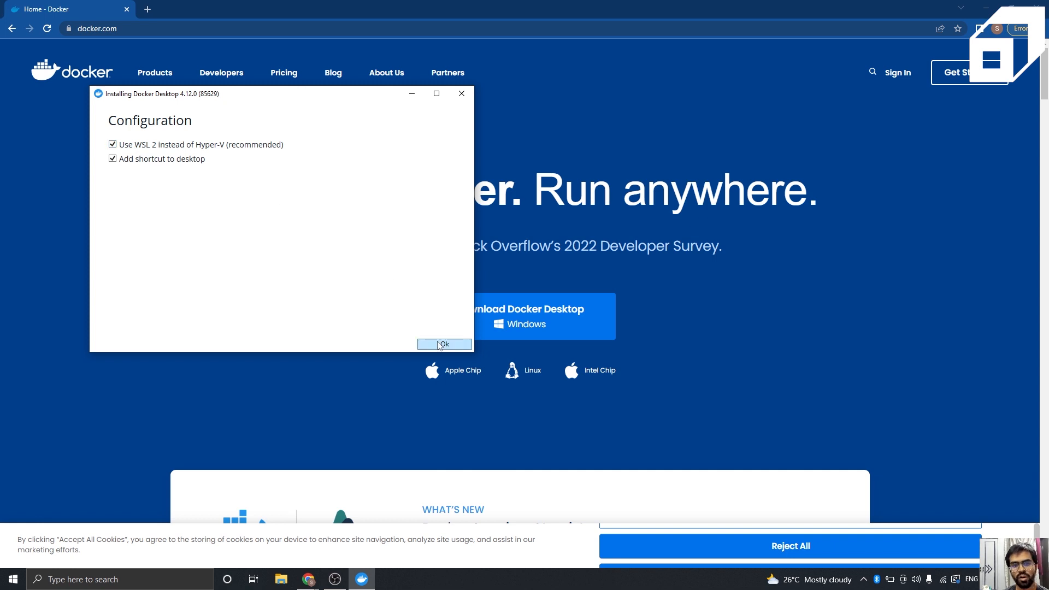
Install Docker Desktop 4.12.0 with WSL 2 and a desktop shortcut, dismissing the disconnection warning.
{"action": "left_click", "coordinate": [444, 343]}
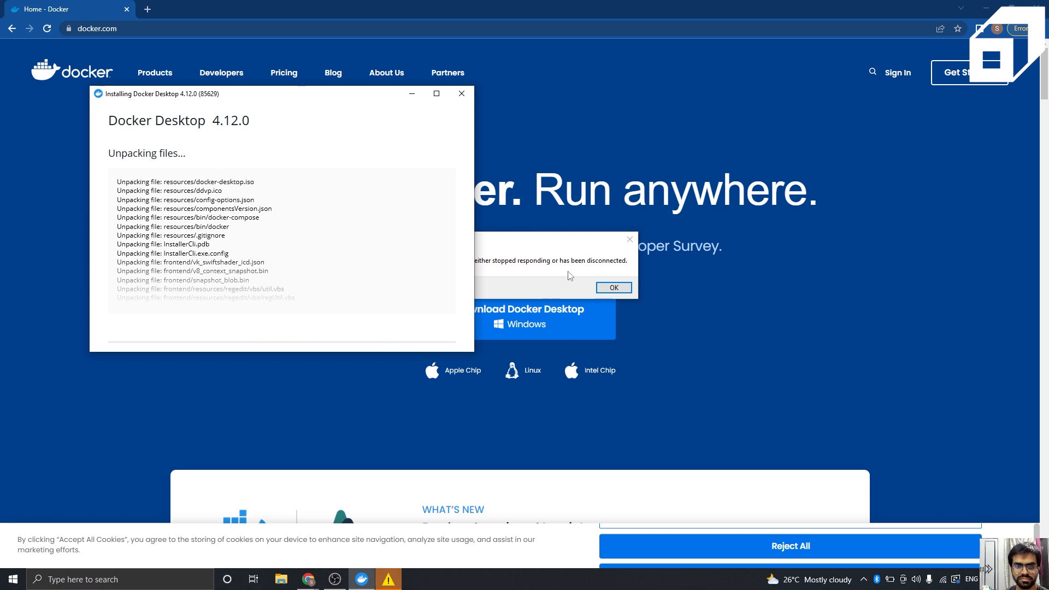
{"action": "left_click", "coordinate": [612, 287]}
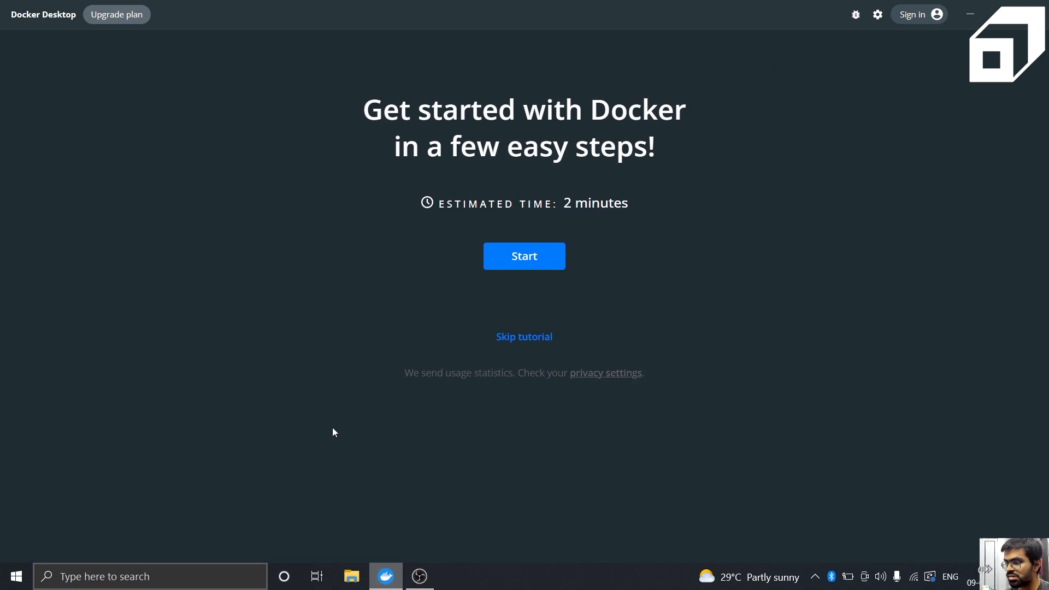
Skip the Get started tutorial to reach the Containers dashboard, then bring up Command Prompt.
{"action": "left_click", "coordinate": [524, 336]}
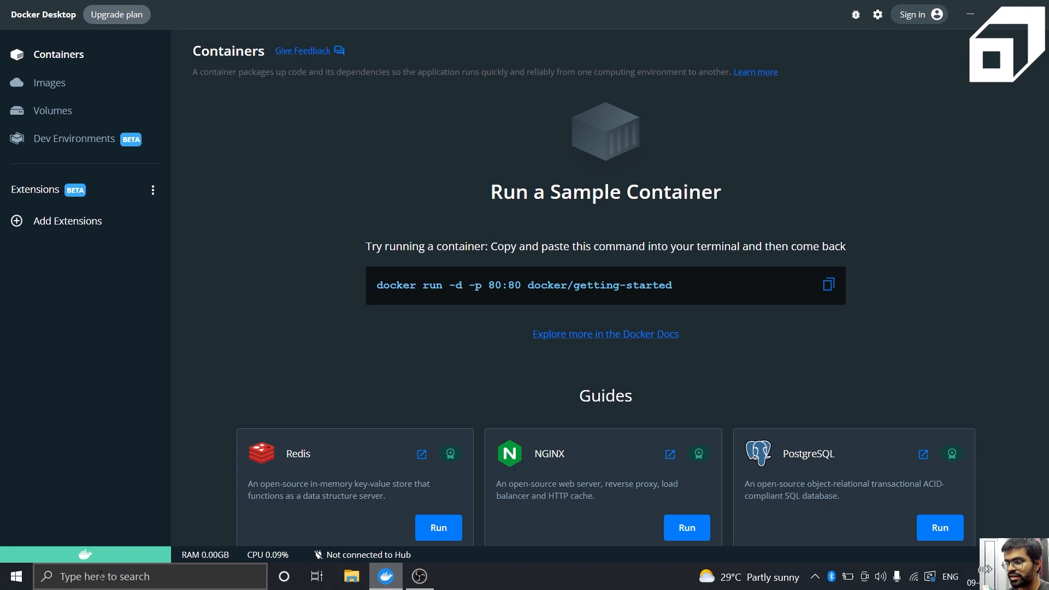
{"action": "left_click", "coordinate": [385, 576]}
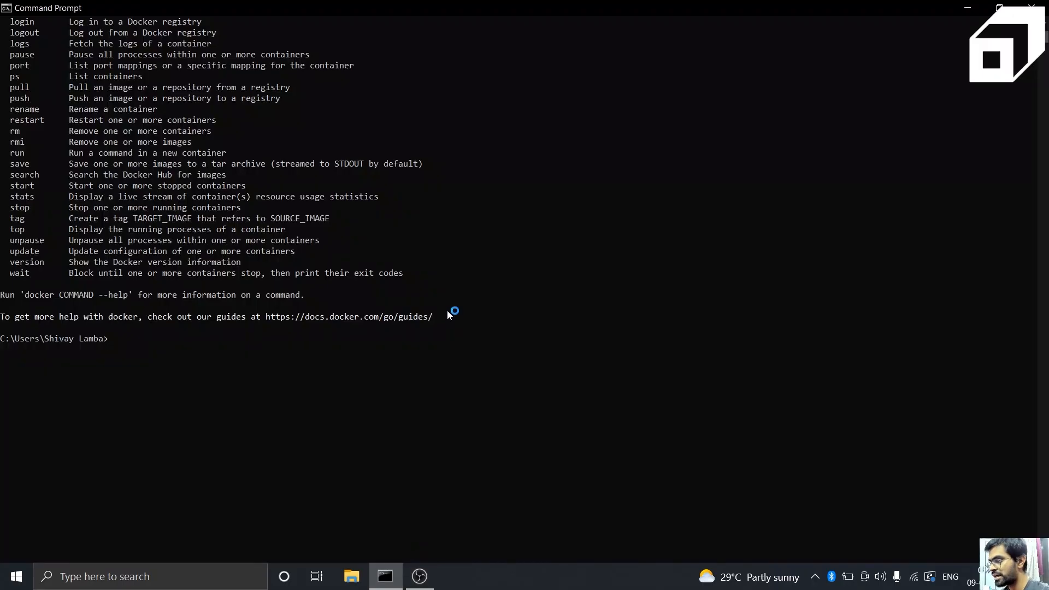
Run 'docker' in Command Prompt to list its commands, then search Windows for wsl and Chrome.
{"action": "type", "text": "docker"}
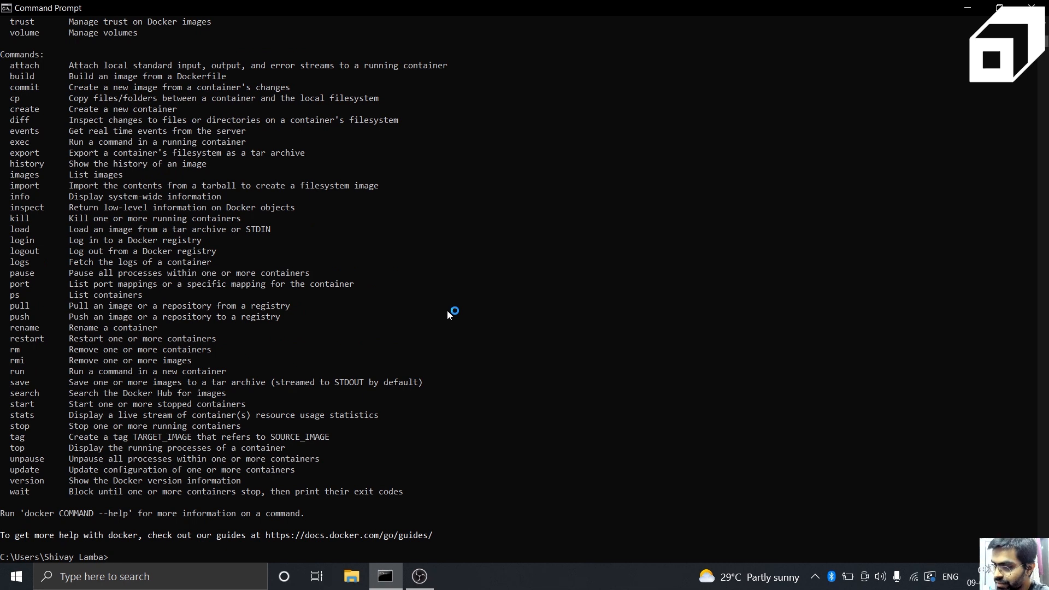
{"action": "mouse_move", "coordinate": [139, 560]}
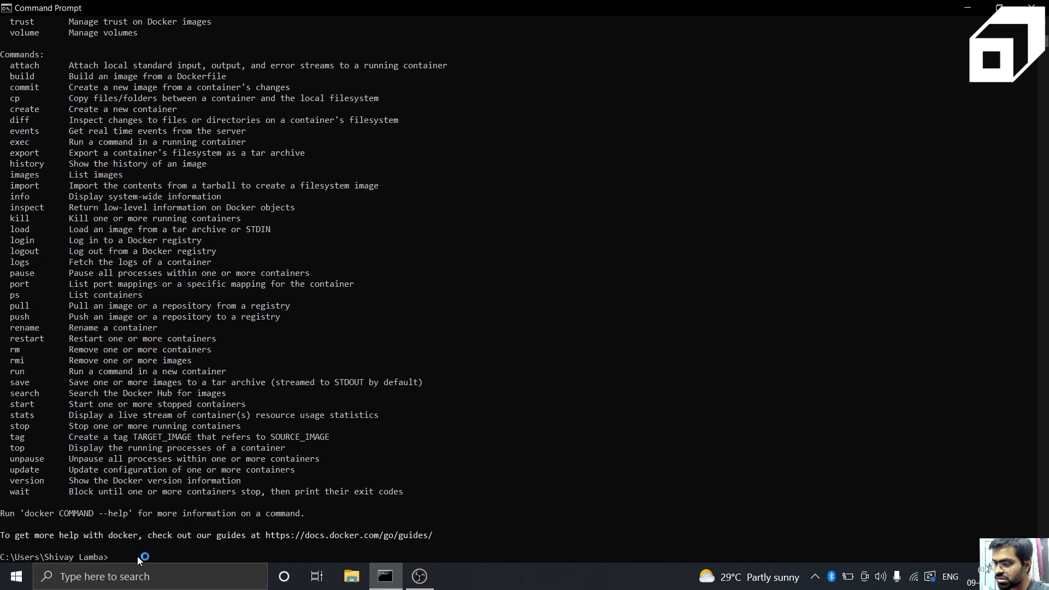
{"action": "left_click", "coordinate": [134, 576]}
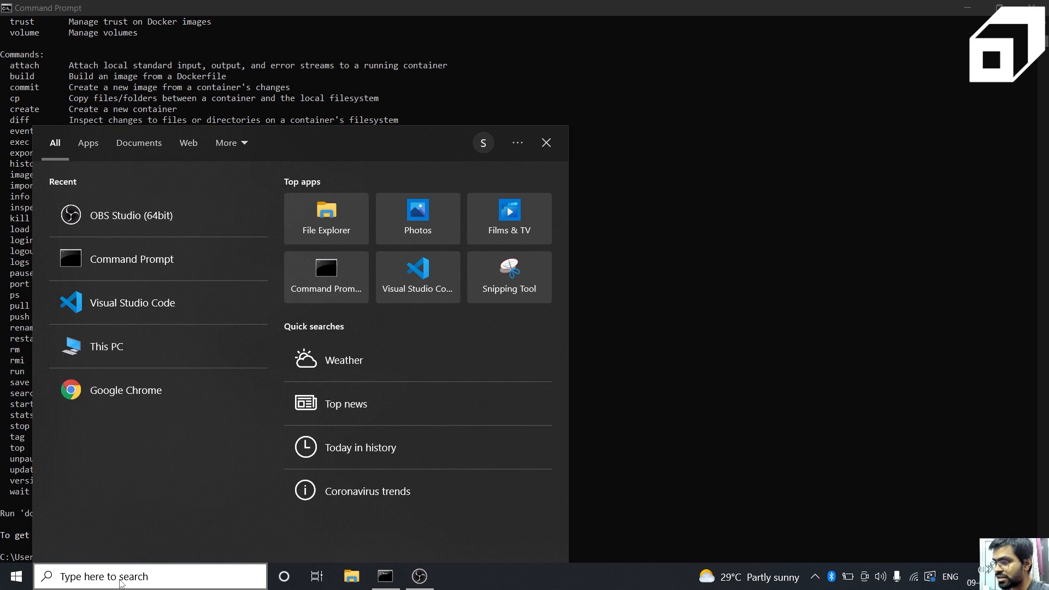
{"action": "type", "text": "wsl"}
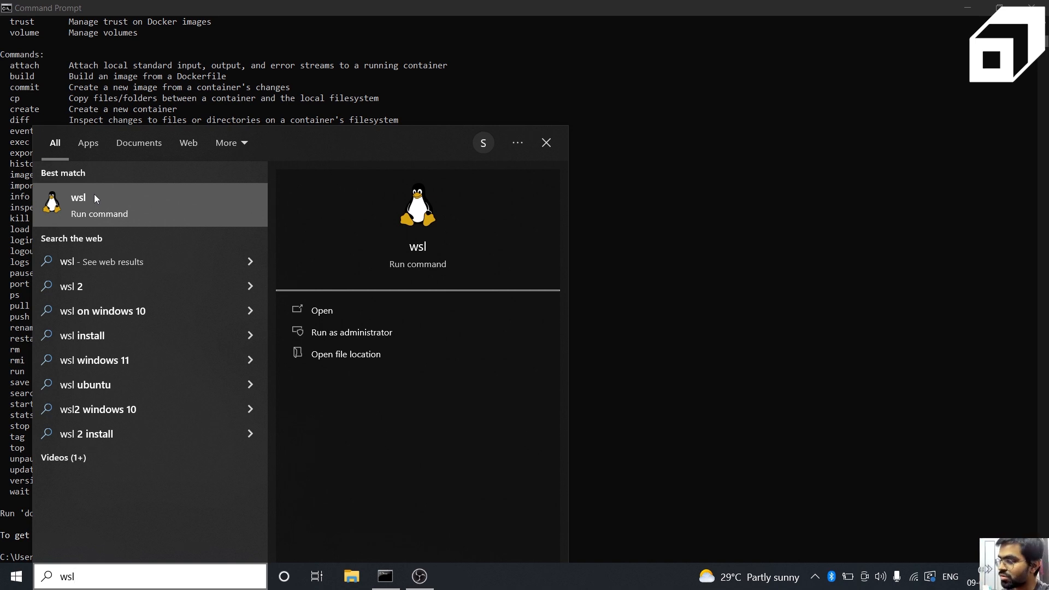
{"action": "mouse_move", "coordinate": [321, 311]}
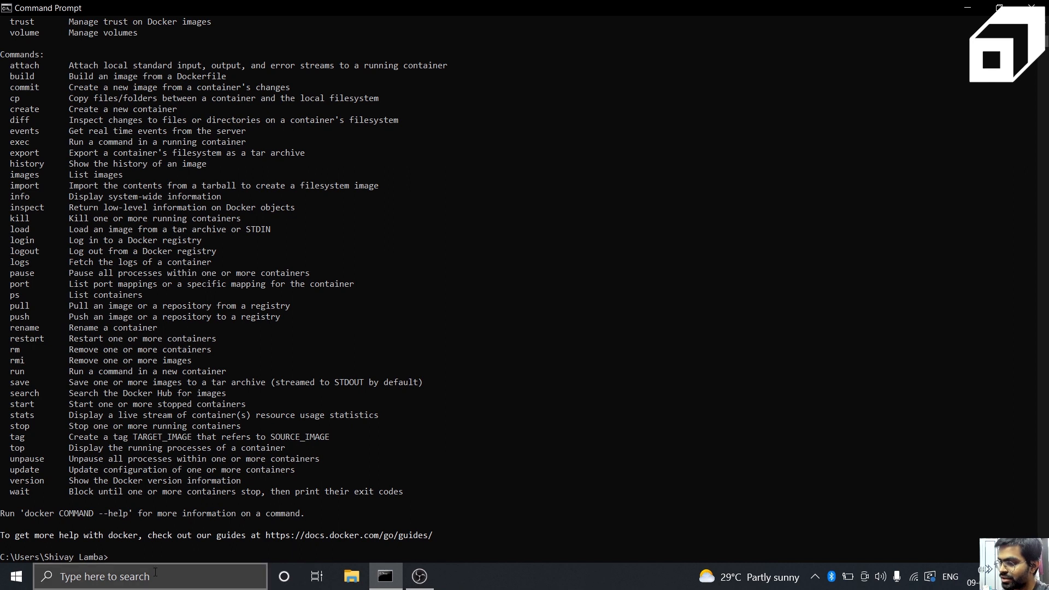
{"action": "type", "text": "chrom"}
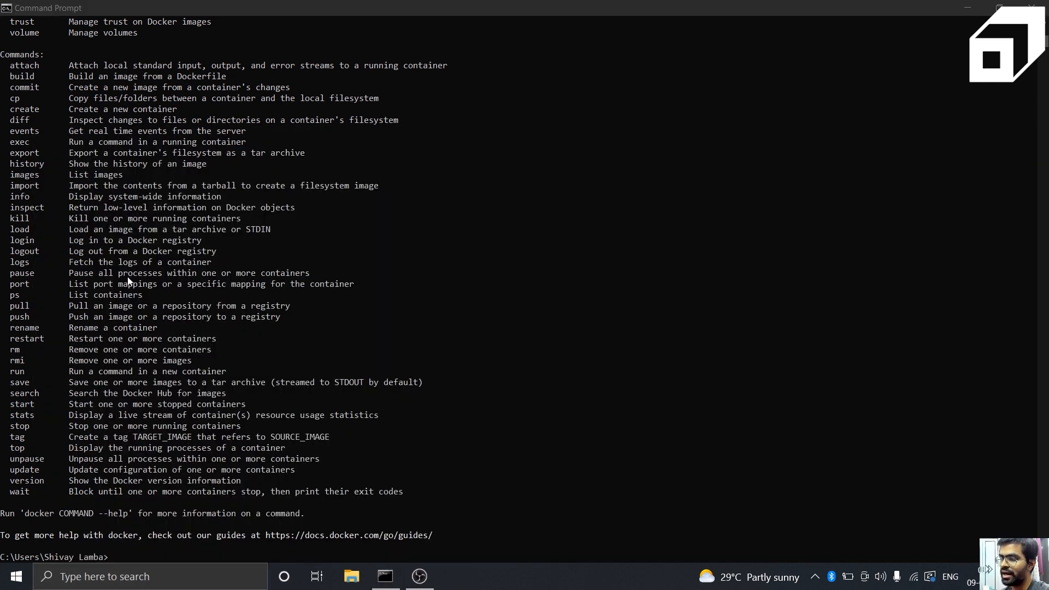
Launch Chrome, search 'installation of docker with wsl2', and open Microsoft's Docker-on-WSL guide.
{"action": "left_click", "coordinate": [453, 575]}
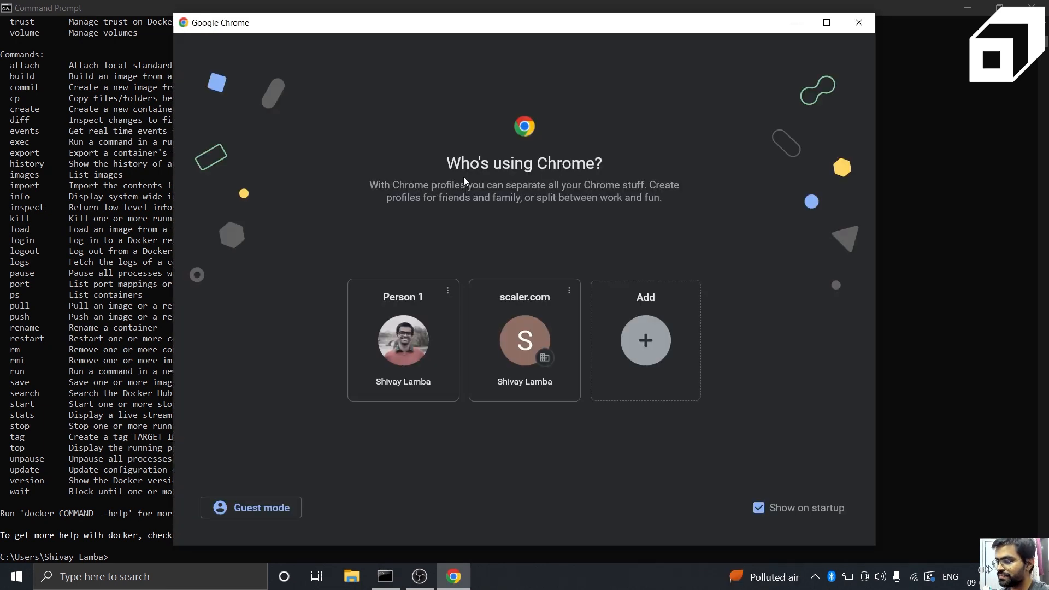
{"action": "left_click", "coordinate": [403, 339]}
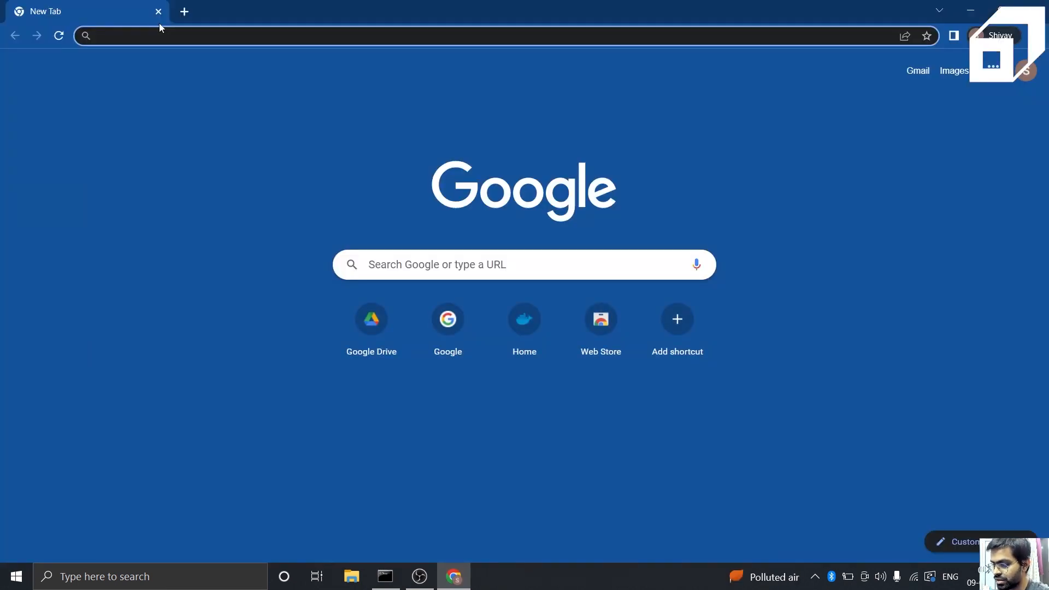
{"action": "type", "text": "instagram"}
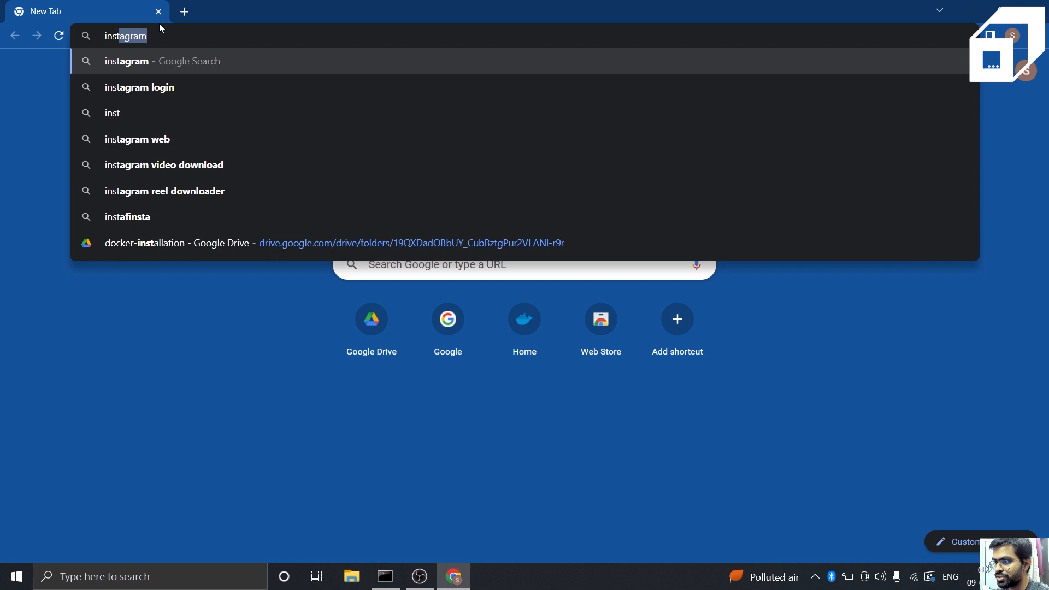
{"action": "type", "text": "installation of docke"}
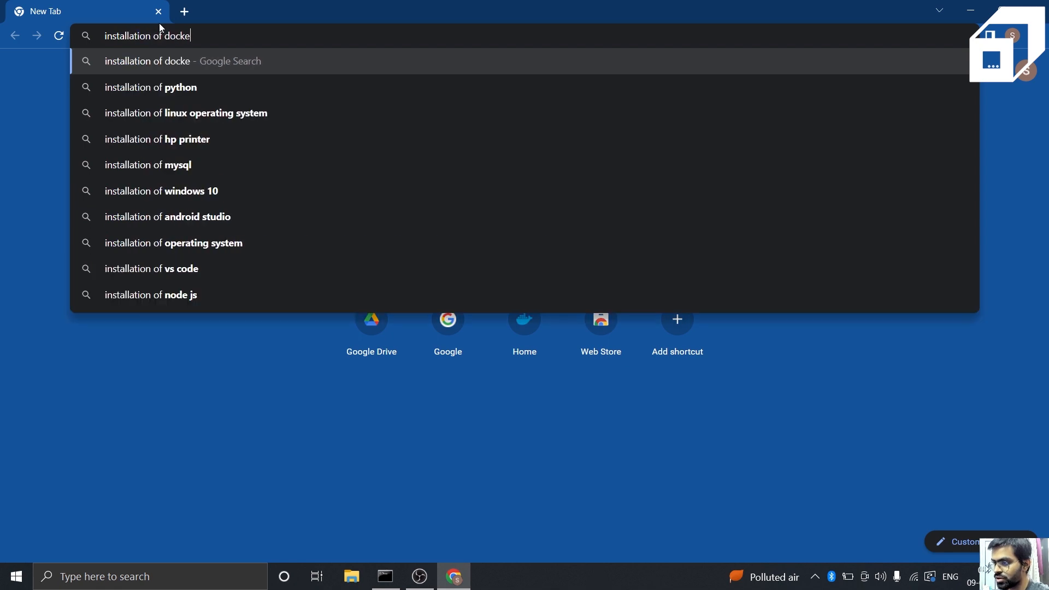
{"action": "type", "text": "r with s"}
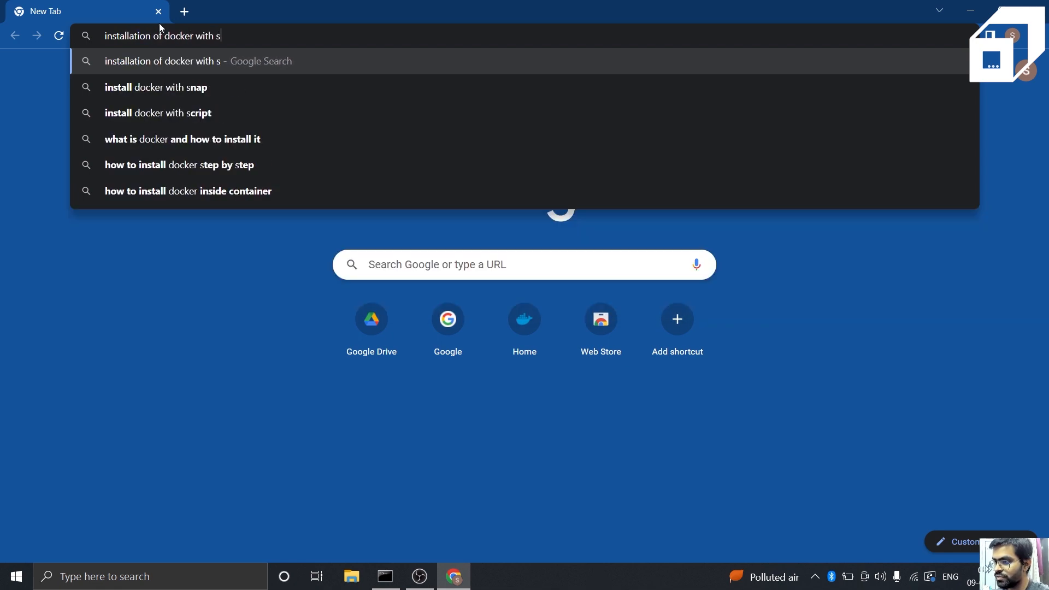
{"action": "type", "text": "wsl2"}
{"action": "key", "text": "Return"}
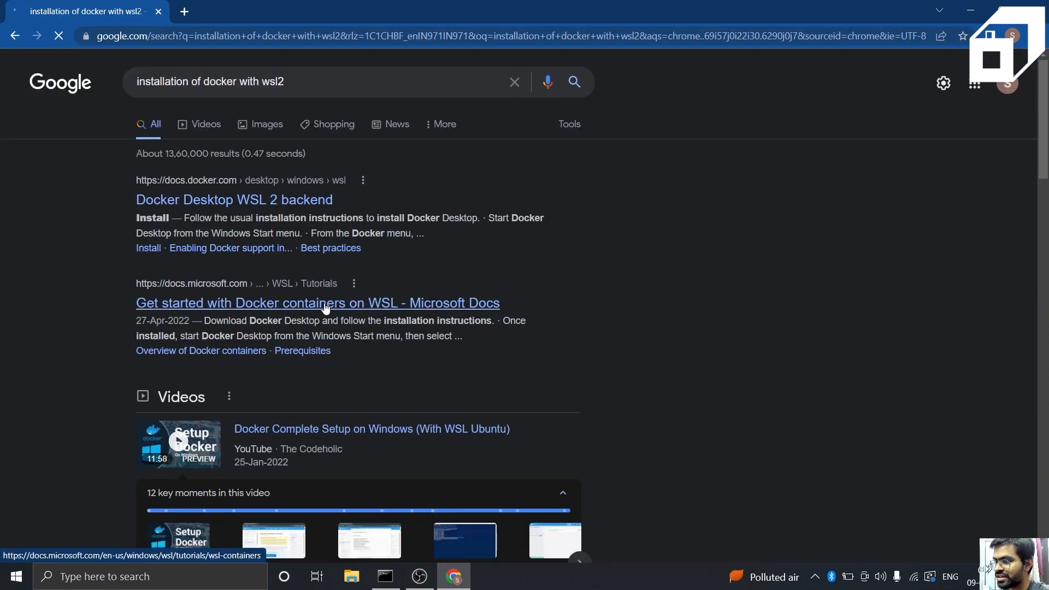
{"action": "left_click", "coordinate": [317, 302]}
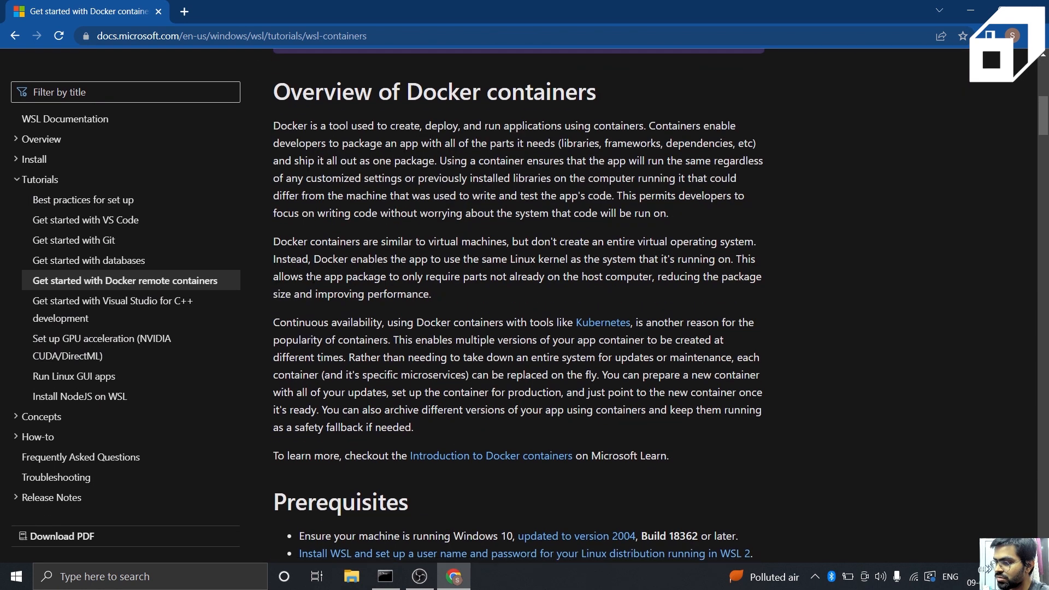
{"action": "scroll", "scroll_direction": "down", "scroll_amount": 3}
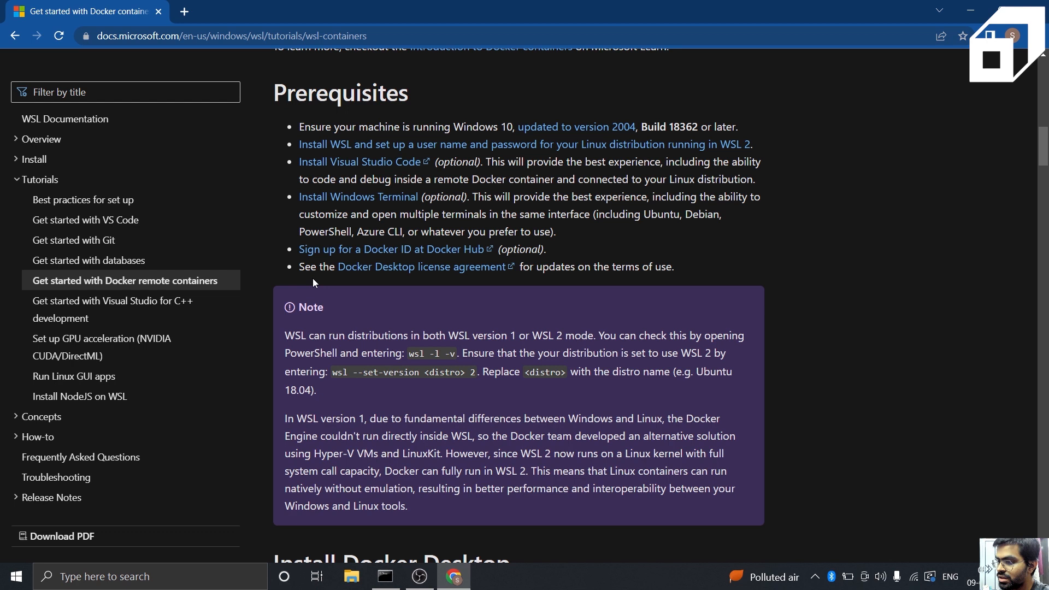
{"action": "scroll", "scroll_direction": "down", "scroll_amount": 3}
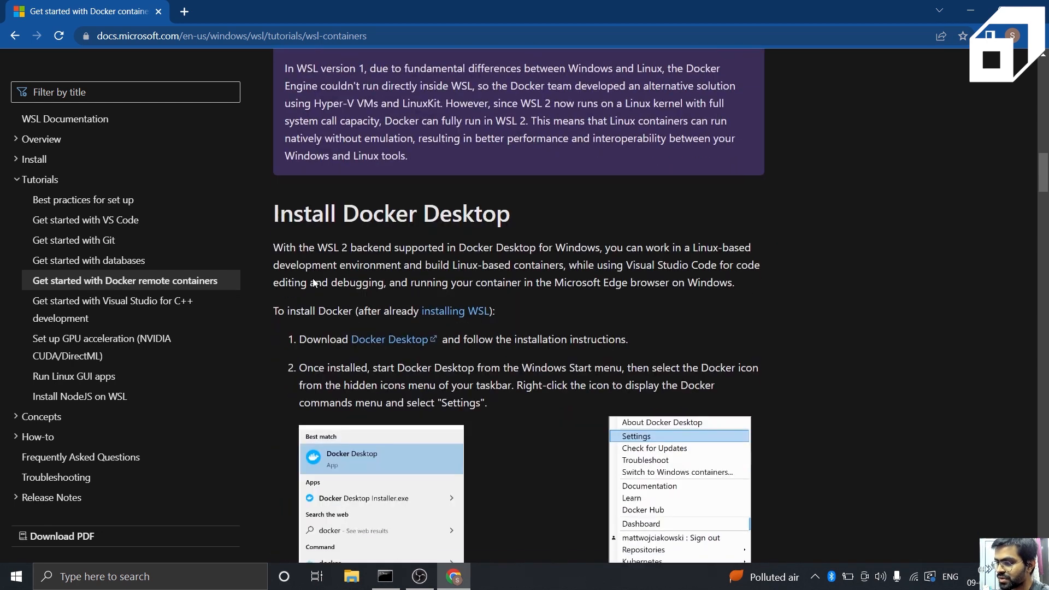
{"action": "scroll", "scroll_direction": "down", "scroll_amount": 3}
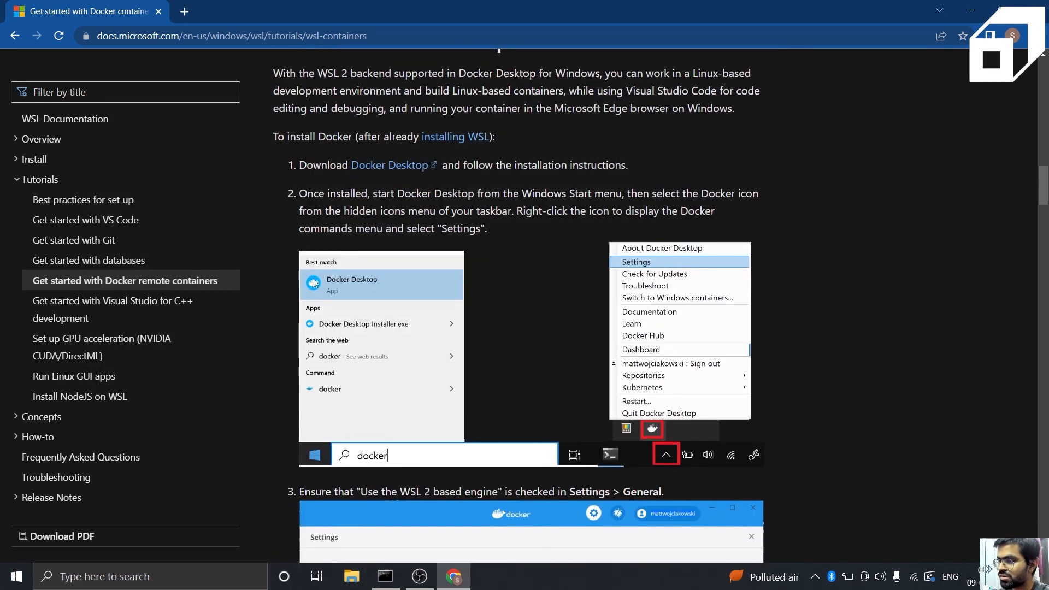
{"action": "scroll", "scroll_direction": "down", "scroll_amount": 3}
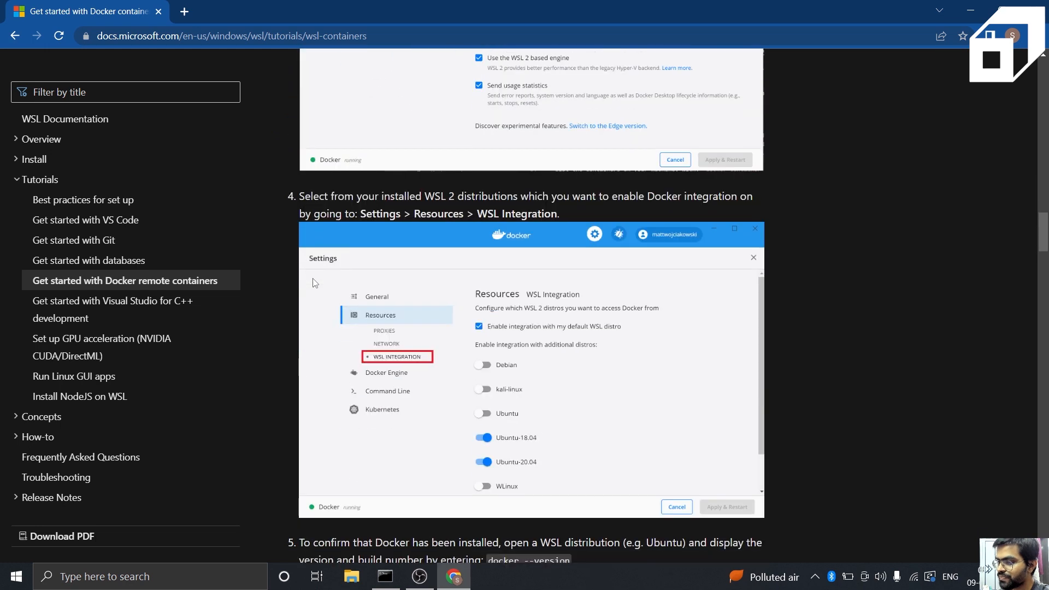
{"action": "scroll", "scroll_direction": "down", "scroll_amount": 3}
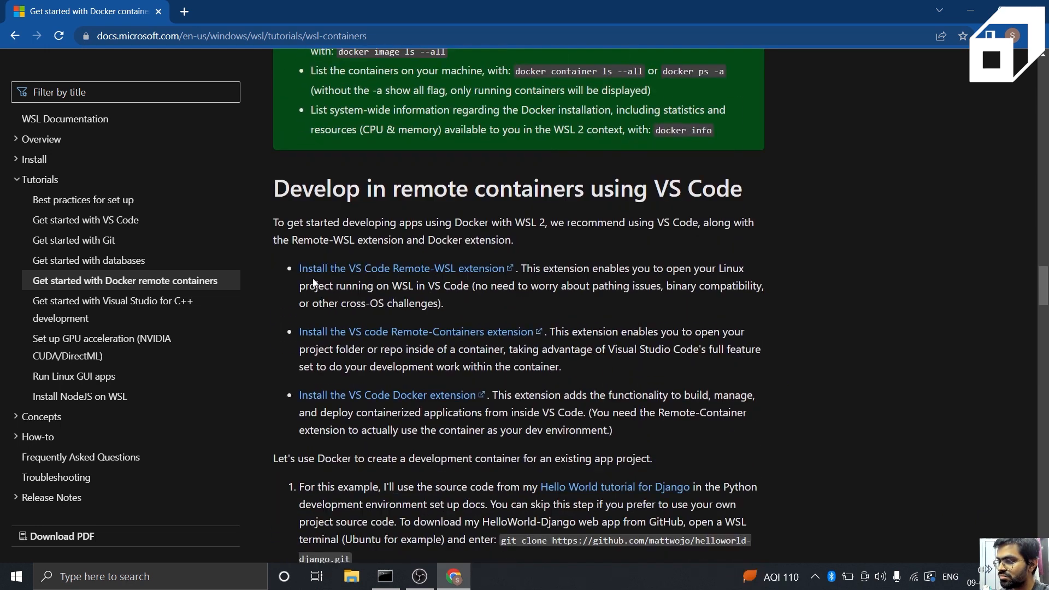
{"action": "scroll", "scroll_direction": "down", "scroll_amount": 3}
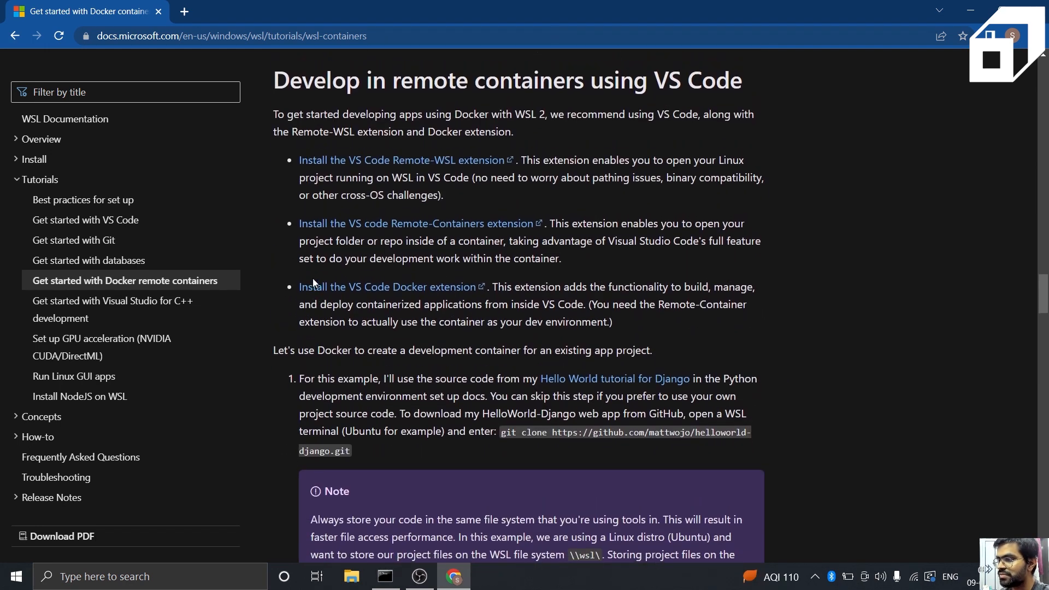
{"action": "scroll", "scroll_direction": "down", "scroll_amount": 3}
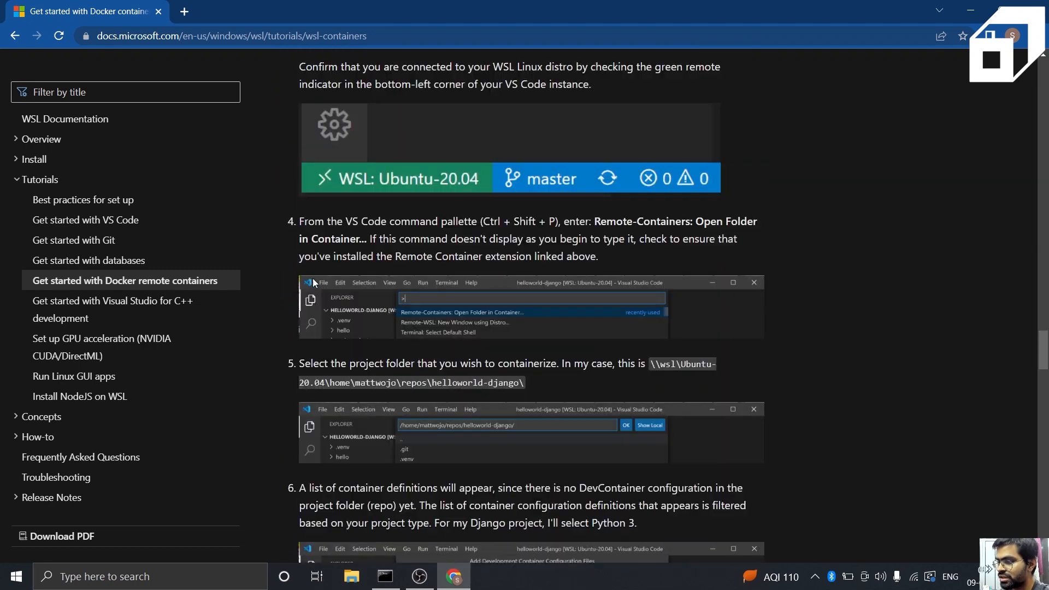
{"action": "scroll", "scroll_direction": "down", "scroll_amount": 3}
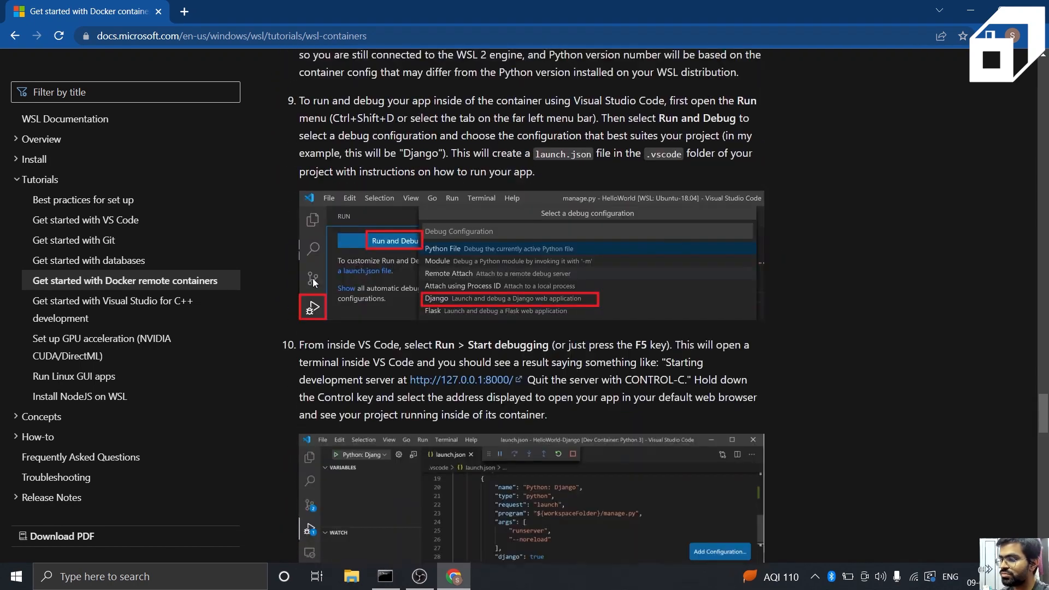
{"action": "scroll", "scroll_direction": "down", "scroll_amount": 3}
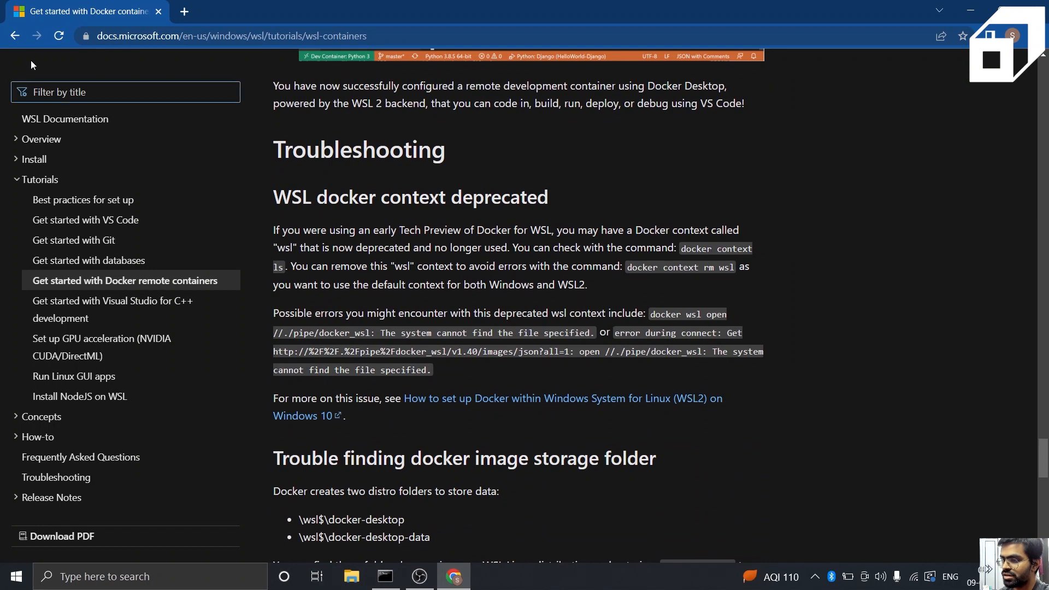